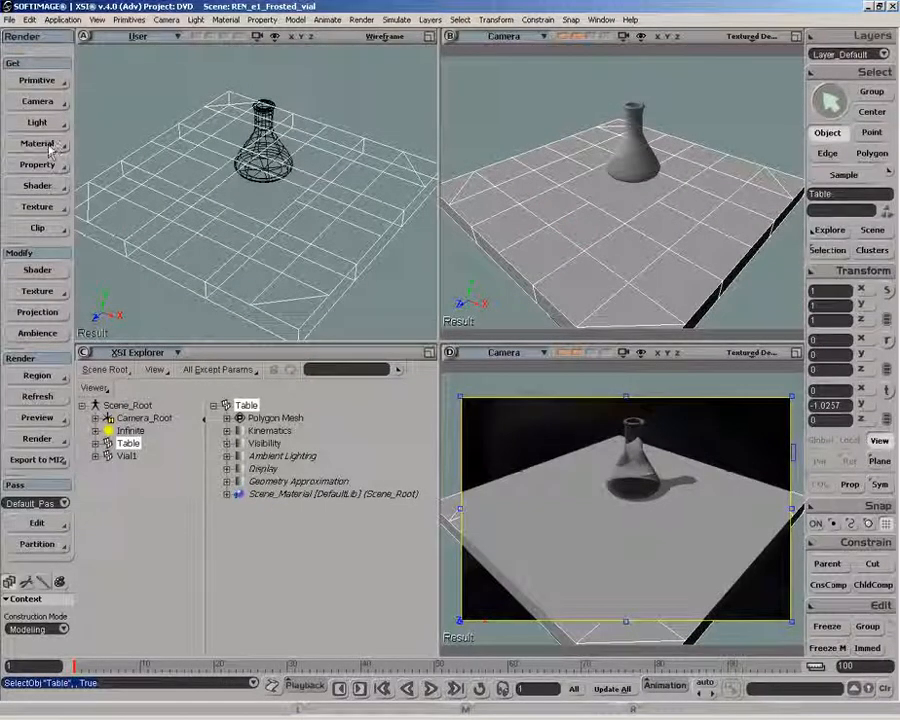
- Apply a Phong material to the Table and close its property editor
left_click(37, 143)
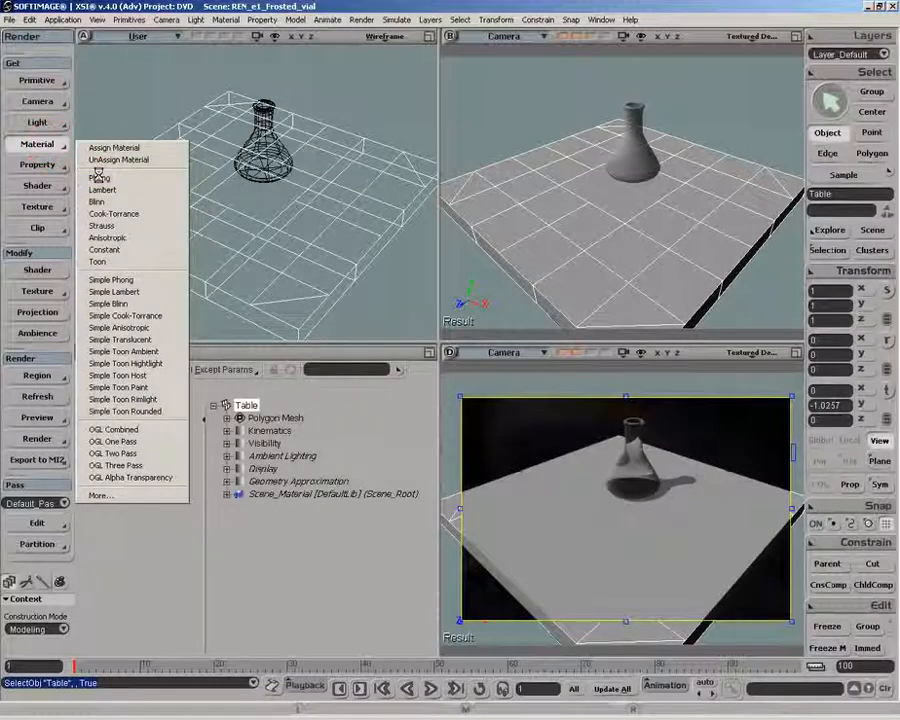
left_click(98, 177)
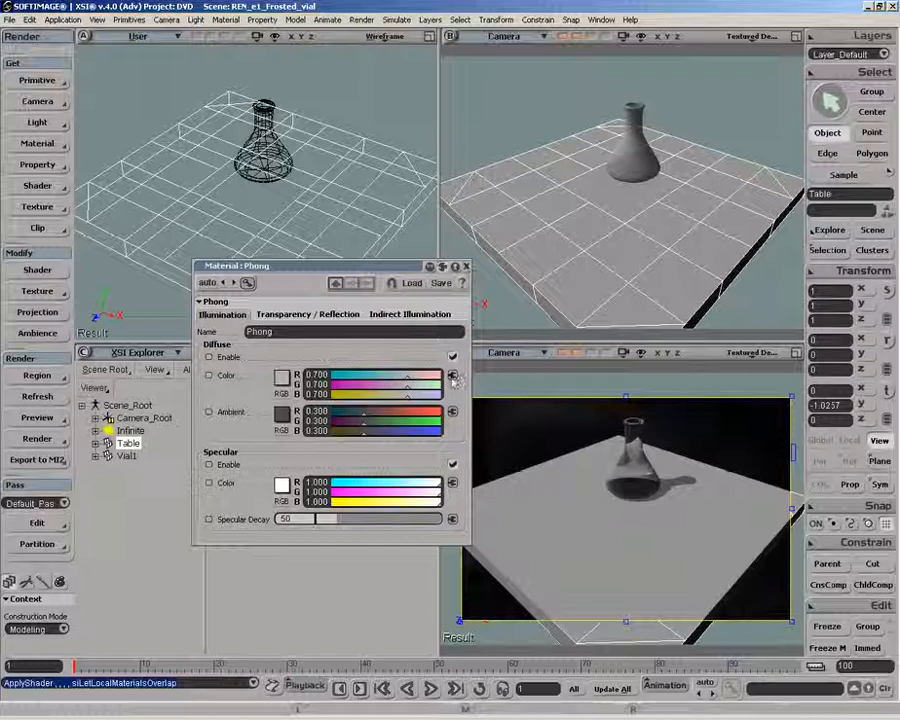
left_click(452, 378)
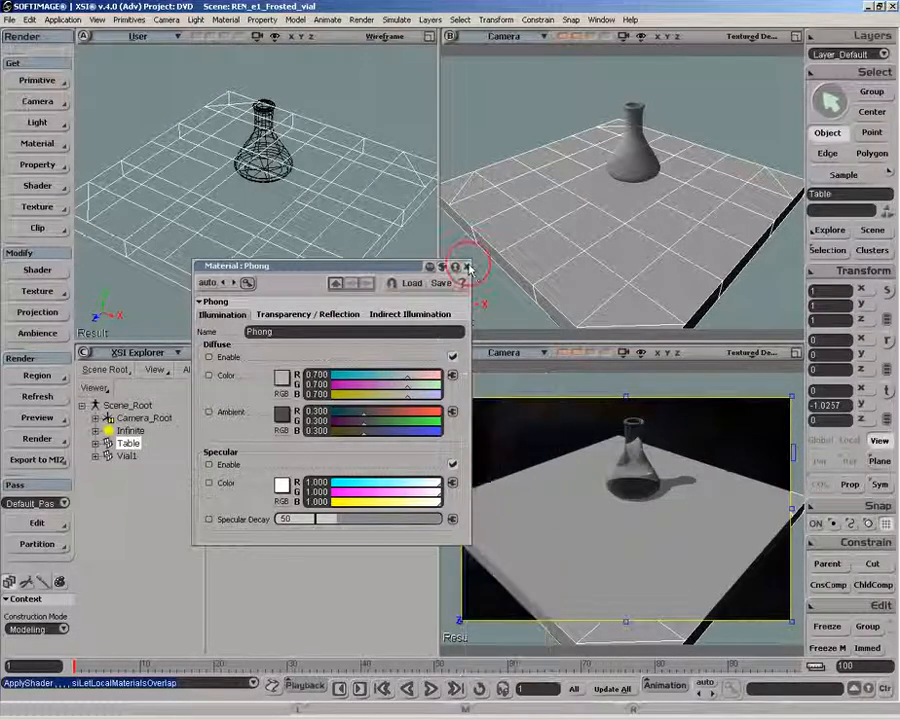
left_click(468, 266)
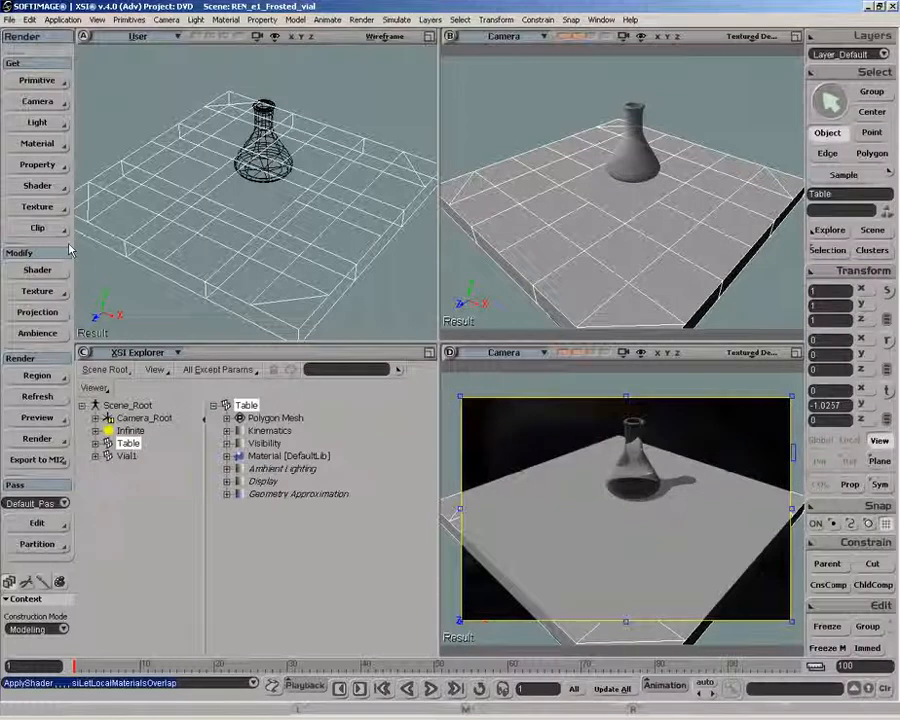
- Add an image texture to the Table using the table.jpg wood picture
left_click(37, 207)
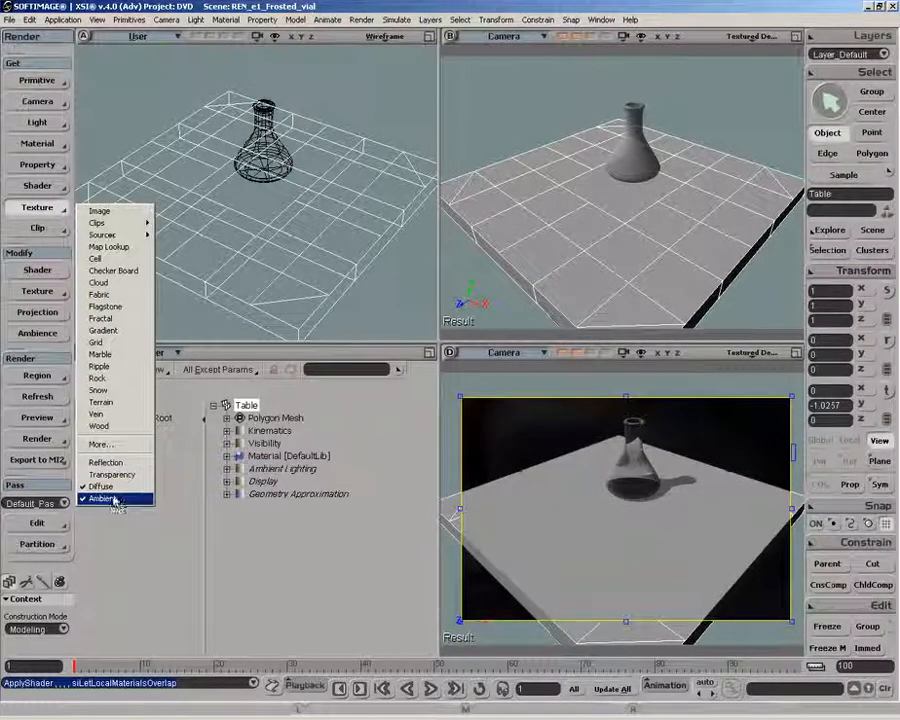
mouse_move(99, 211)
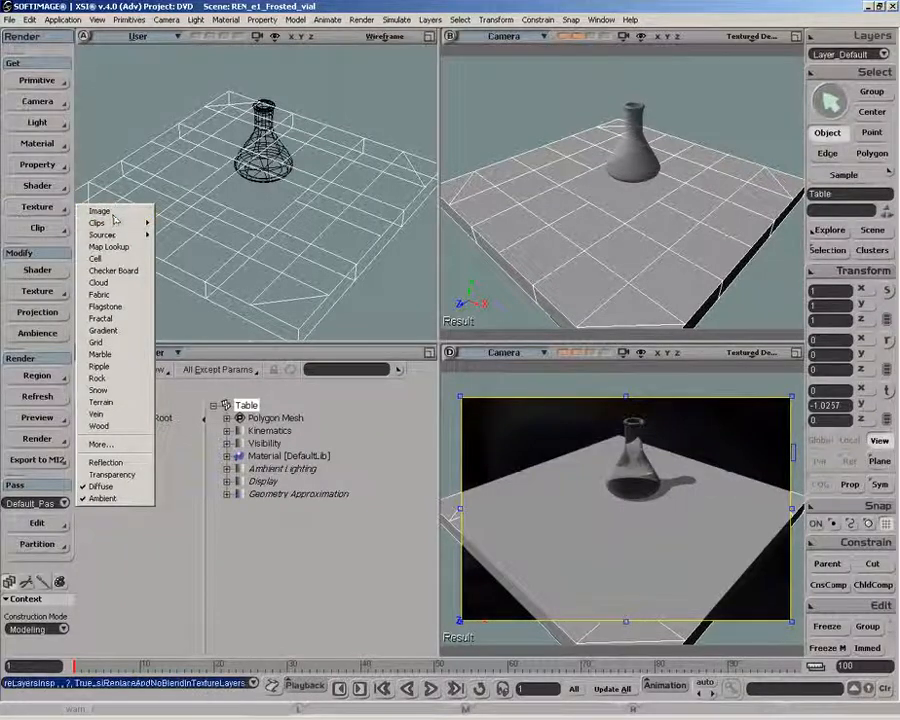
left_click(99, 210)
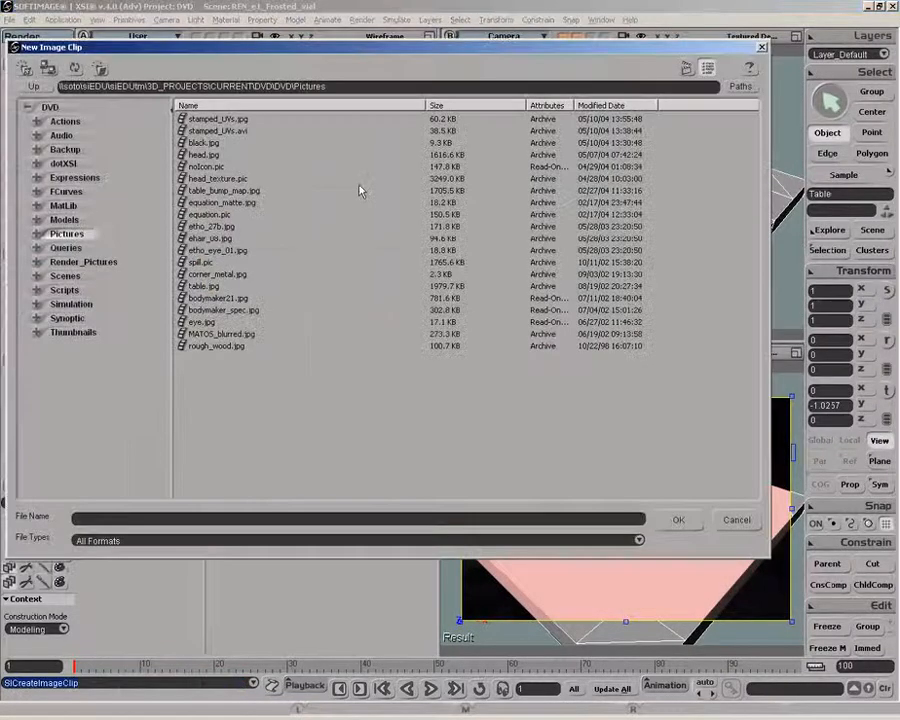
left_click(204, 286)
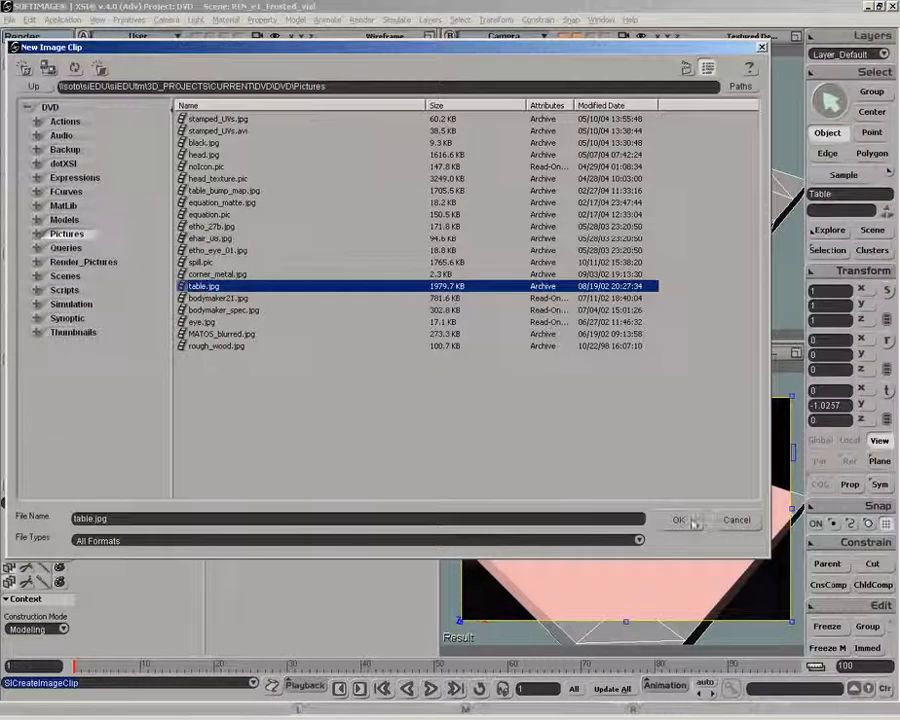
left_click(679, 519)
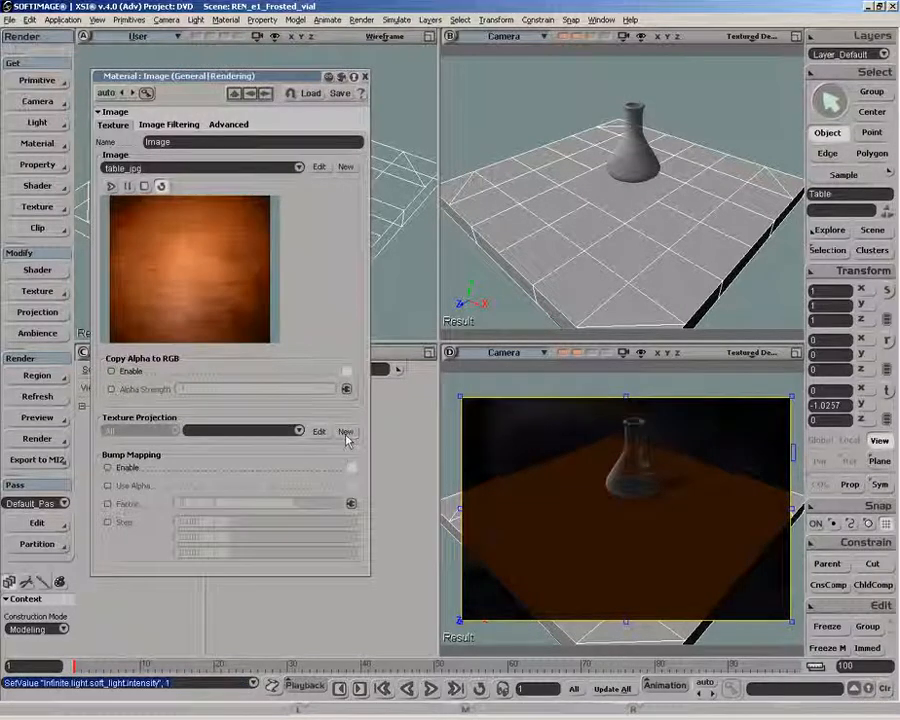
- Create a PlanarXZ texture projection named TP_table with support TS_table
left_click(346, 431)
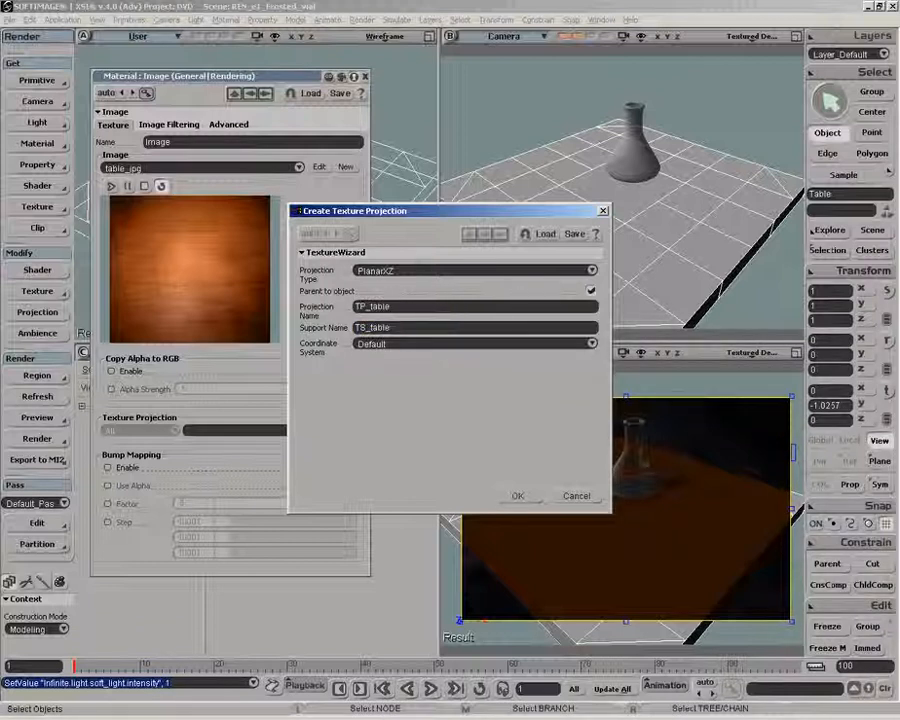
left_click(517, 495)
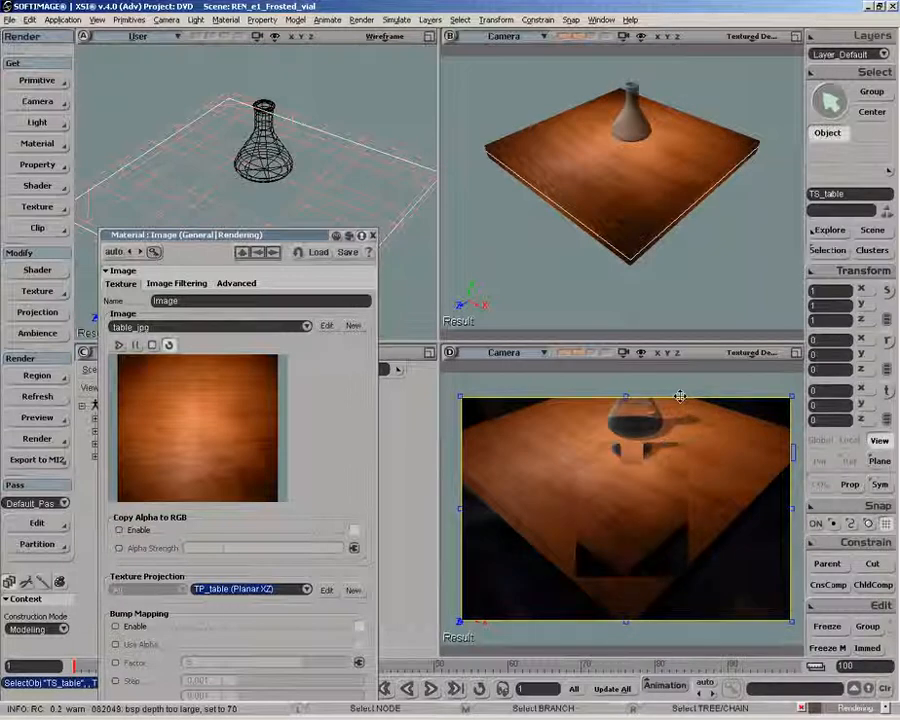
- Move the TS_table support until the wood texture covers the whole tabletop
right_click(680, 396)
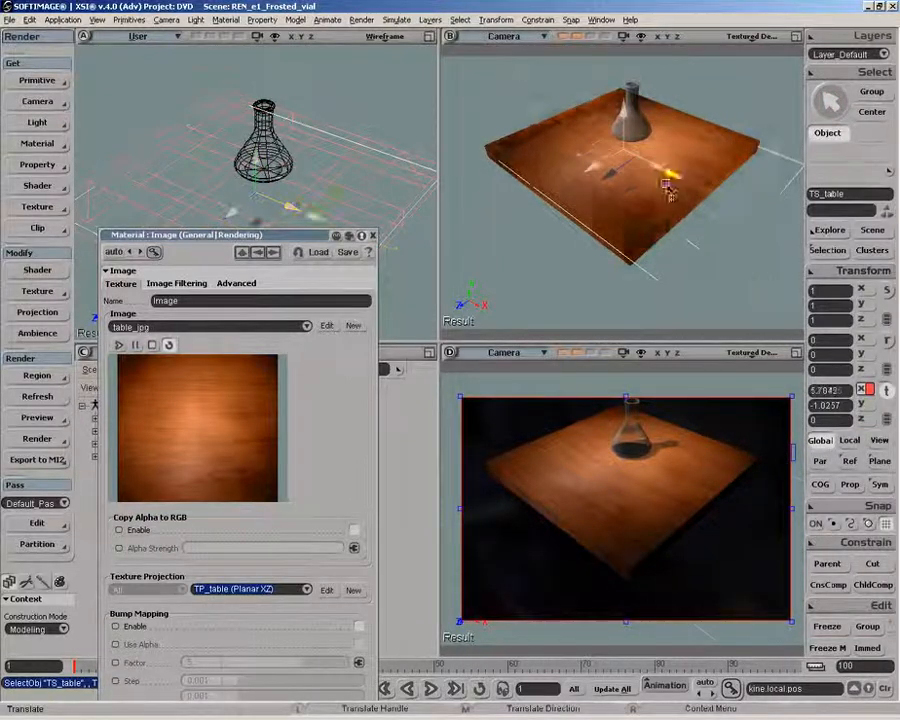
left_click_drag(670, 185, 620, 165)
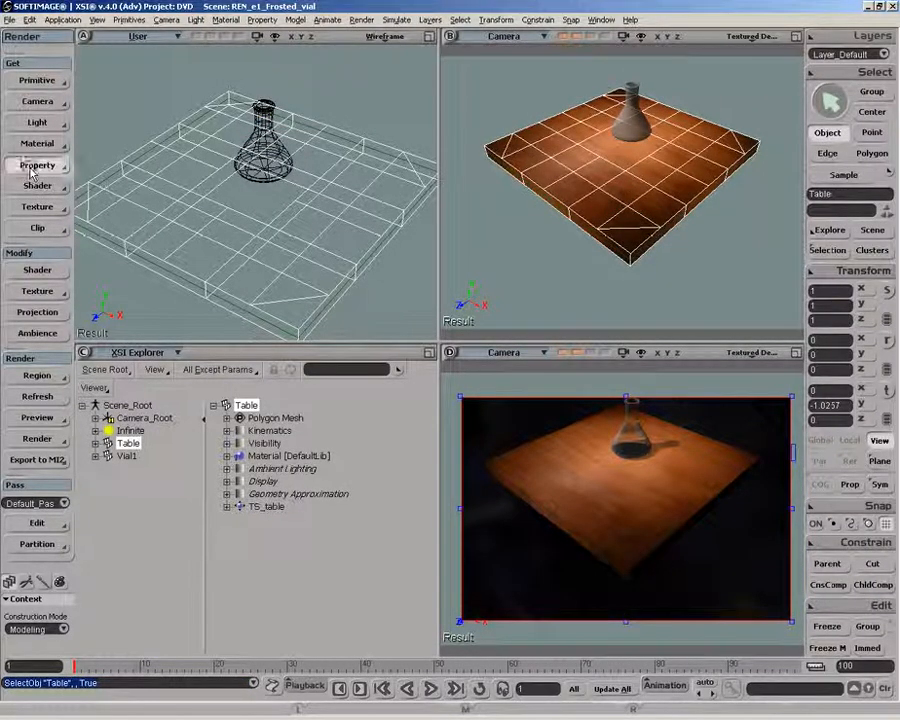
- Add a texture projection named TP_spill connected to the existing TS_table support
left_click(38, 165)
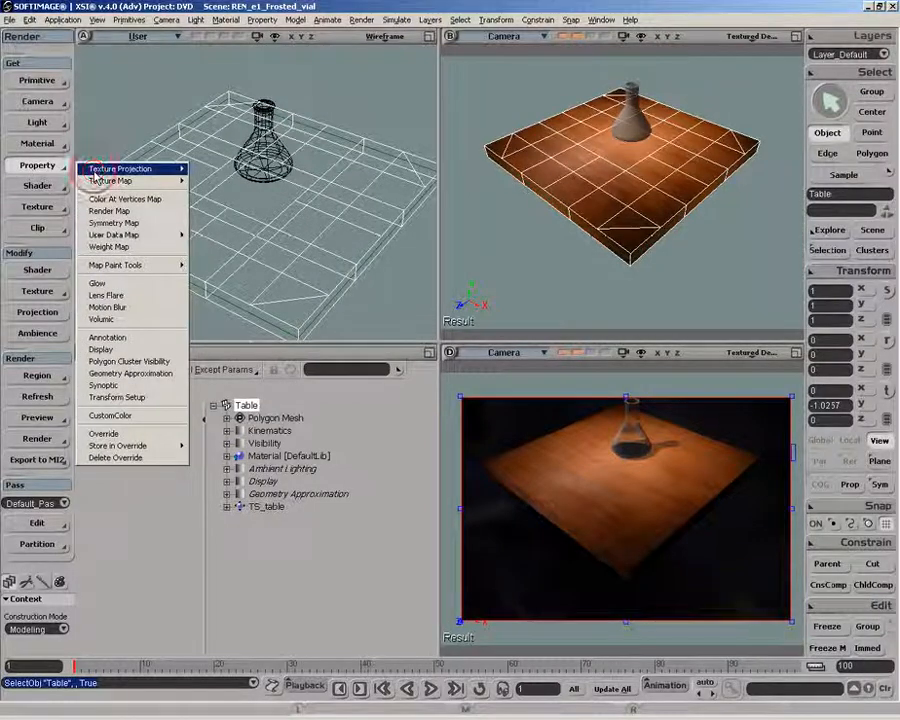
left_click(119, 168)
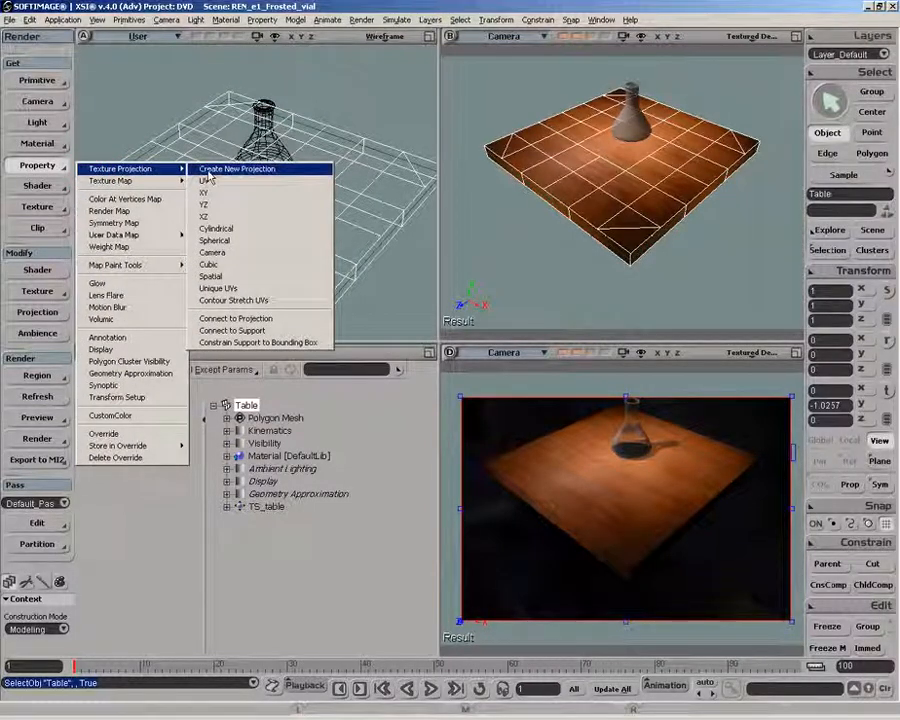
mouse_move(232, 330)
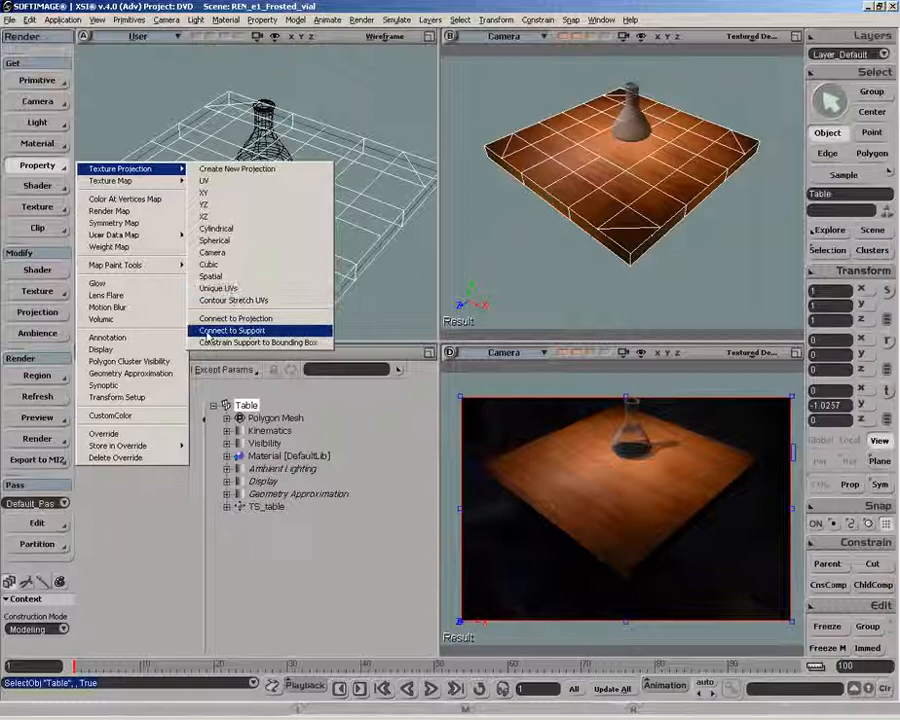
left_click(232, 330)
type("TP_spill")
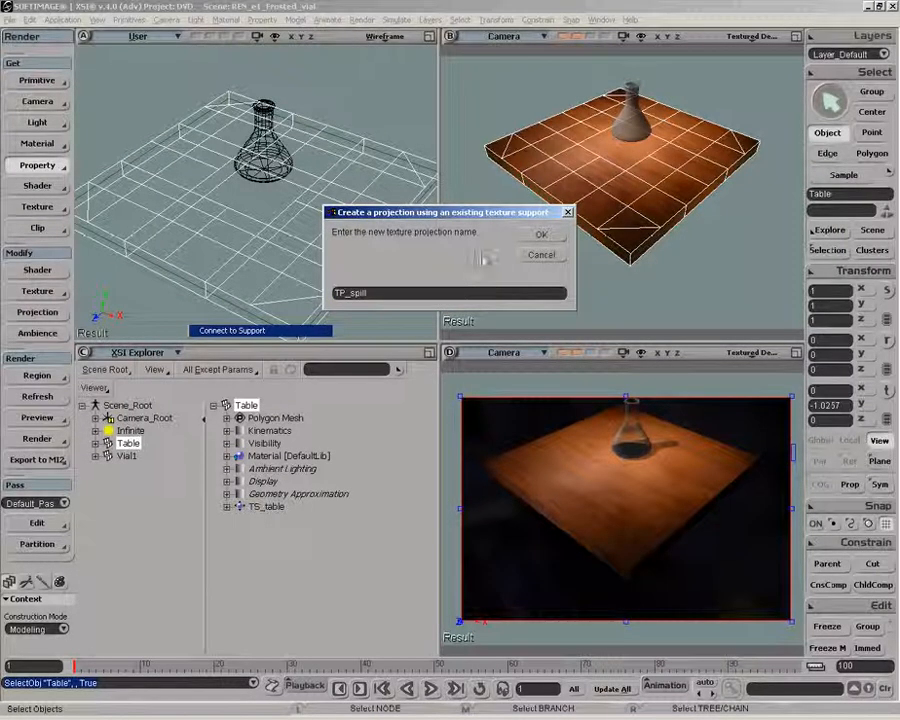
left_click(541, 233)
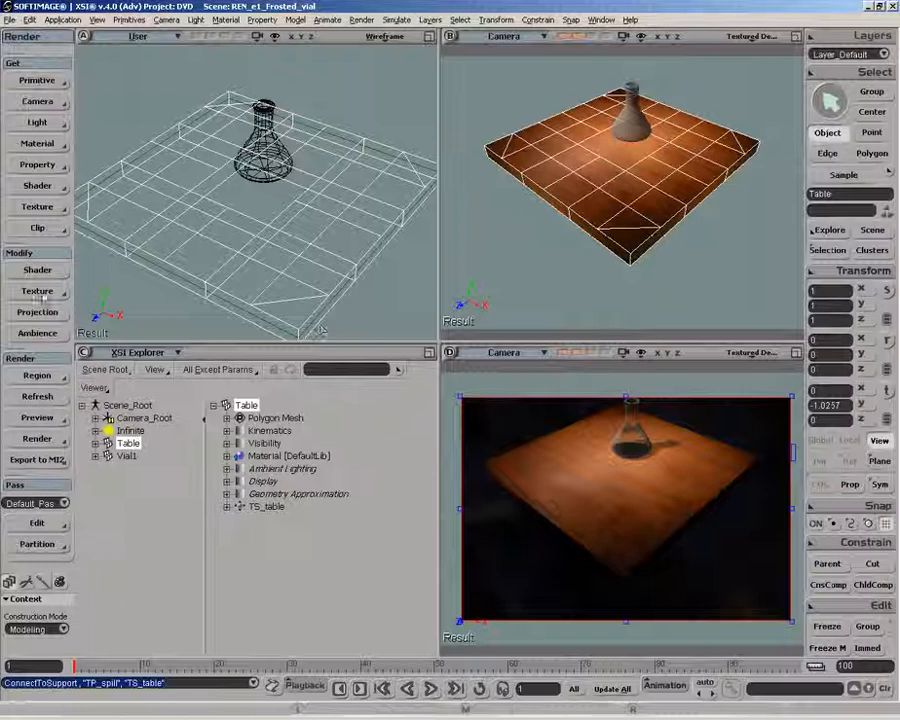
left_click(37, 291)
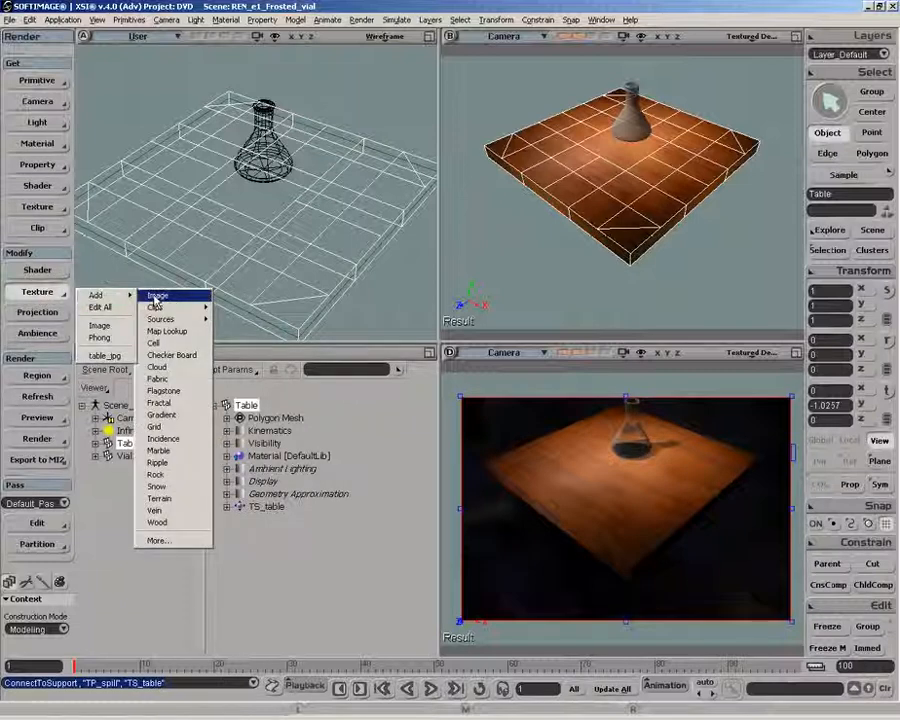
- Add a second image texture sourced from spill_pic and preview its alpha channel
left_click(157, 295)
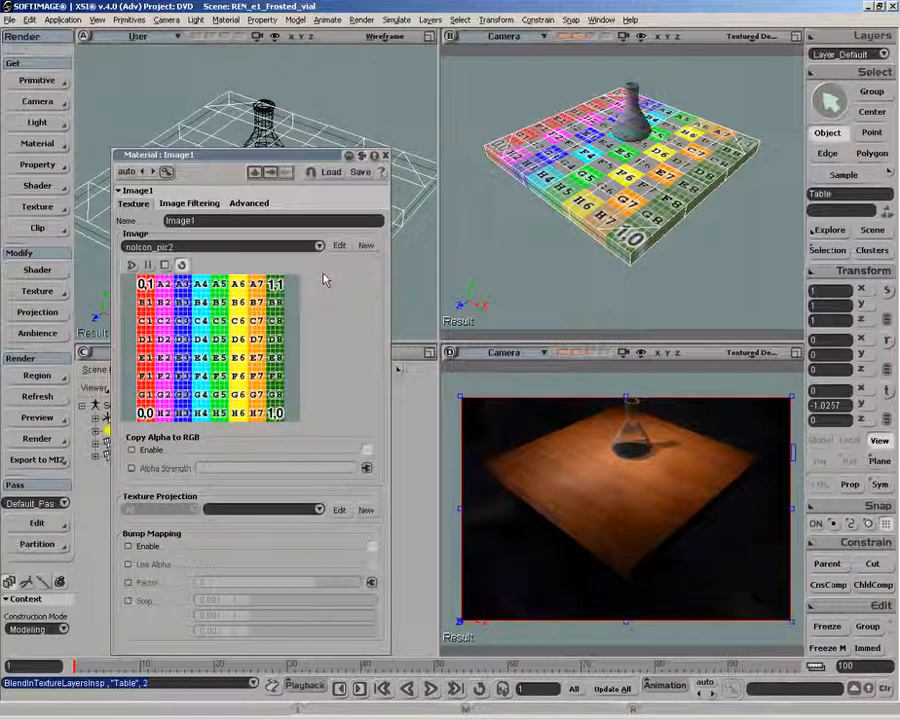
left_click(366, 245)
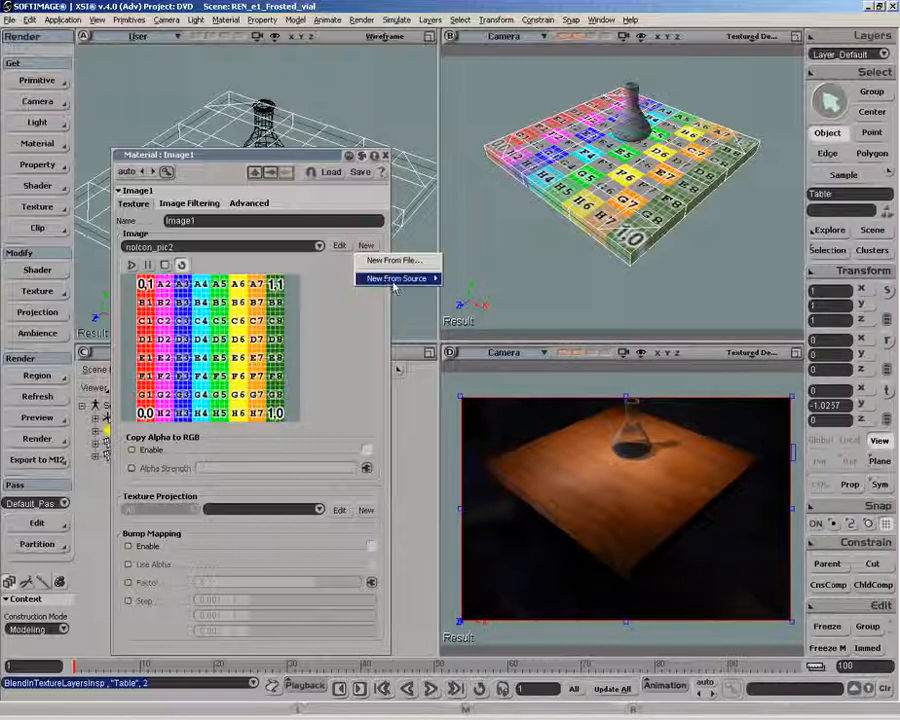
left_click(396, 278)
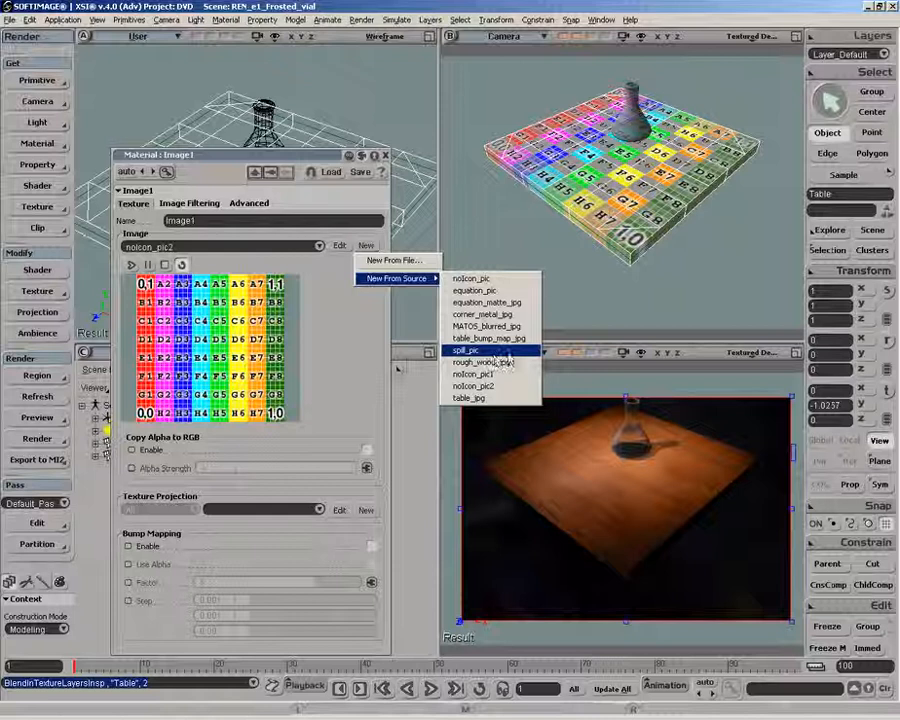
left_click(465, 350)
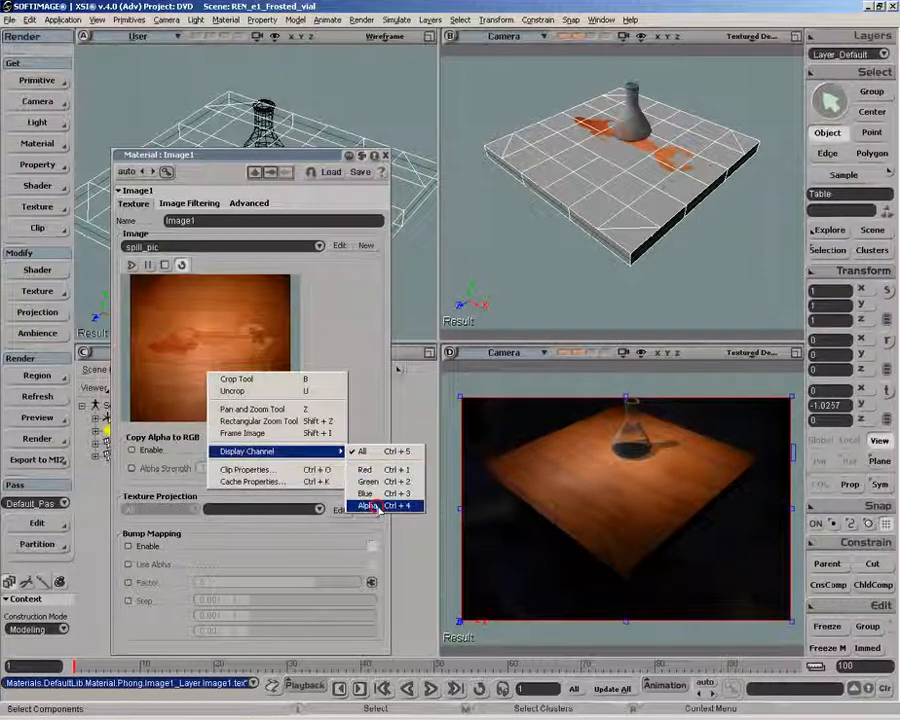
left_click(367, 505)
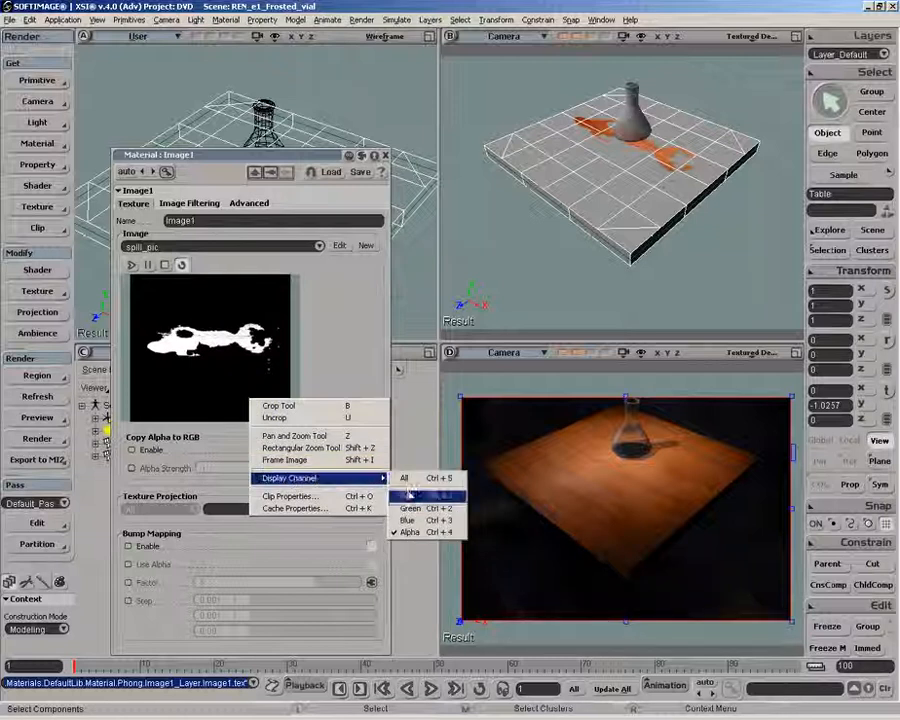
left_click(404, 478)
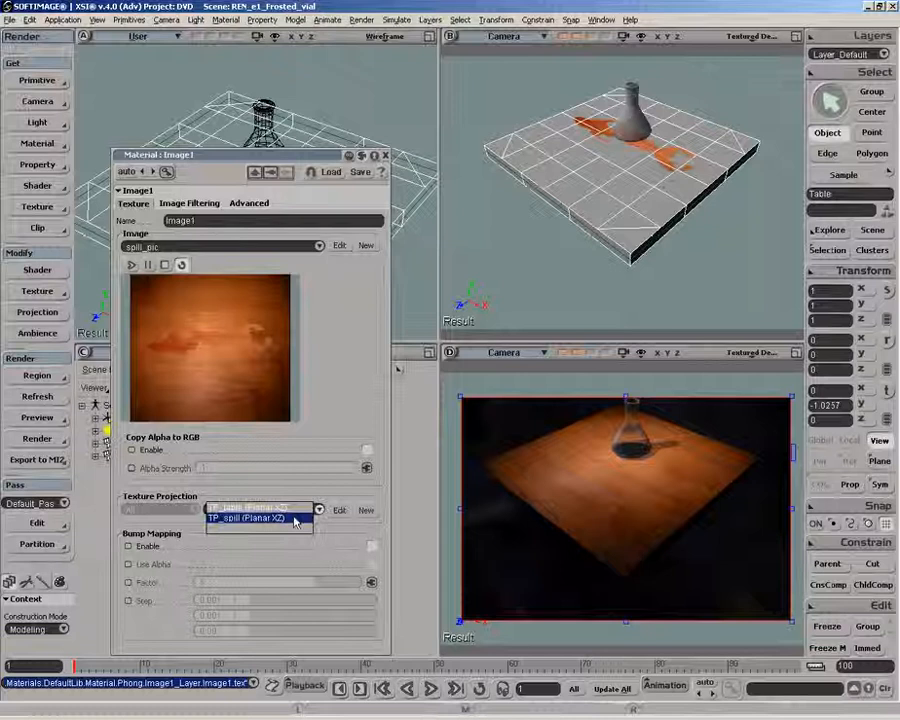
- Assign TP_spill to the spill texture, select TS_table under TP_spill_Def, and edit the projection
left_click(255, 518)
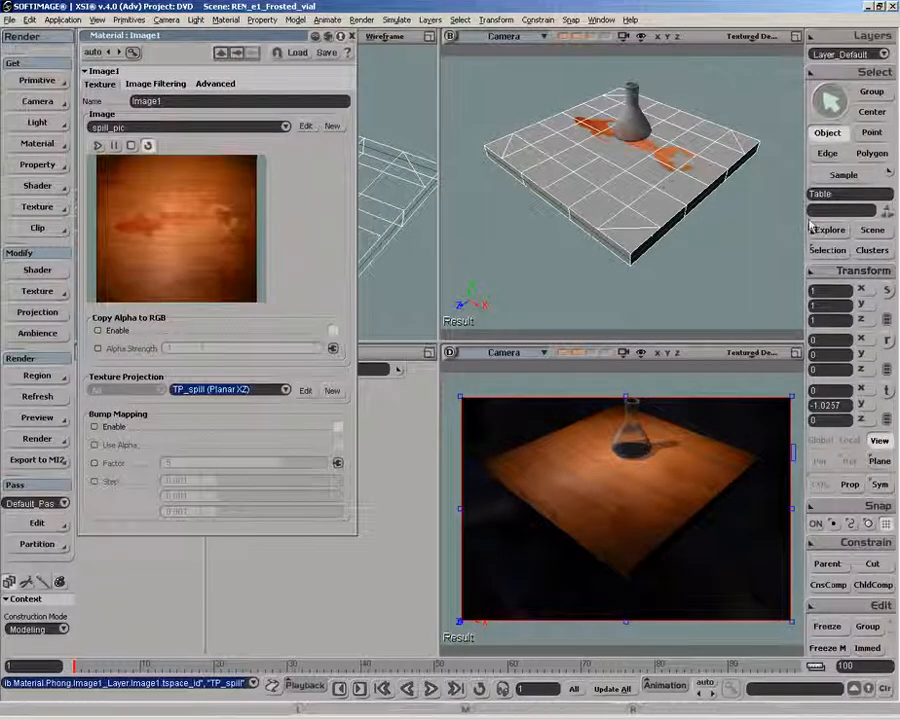
left_click(829, 229)
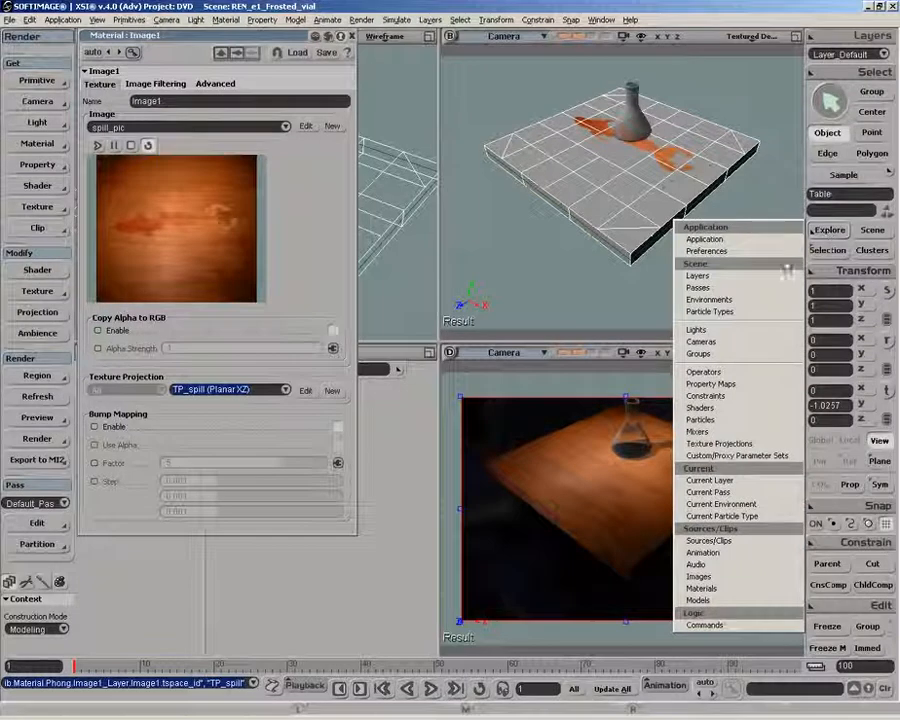
mouse_move(718, 443)
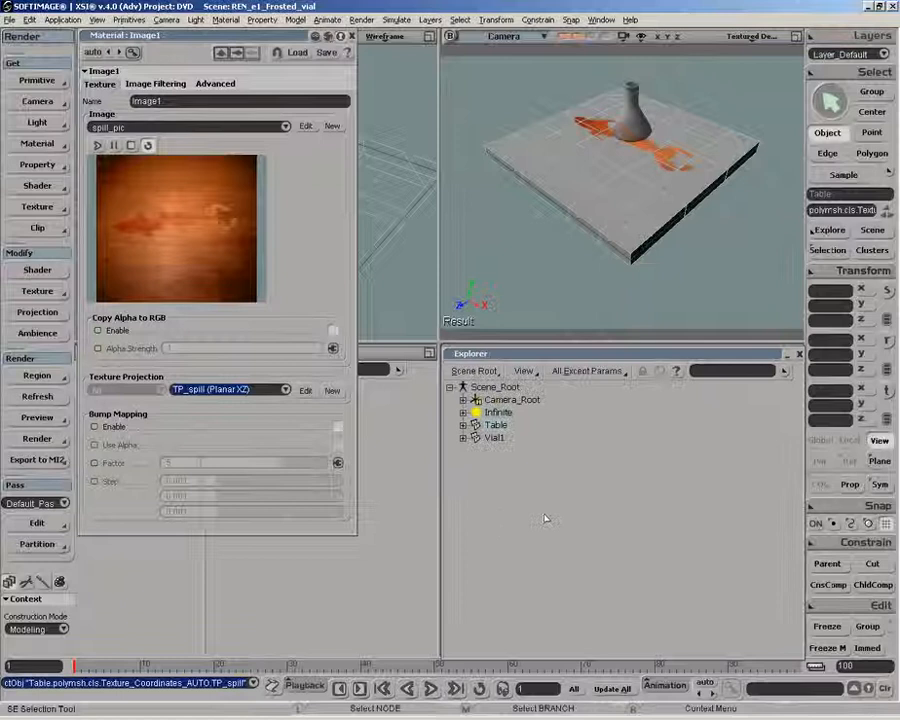
left_click(476, 424)
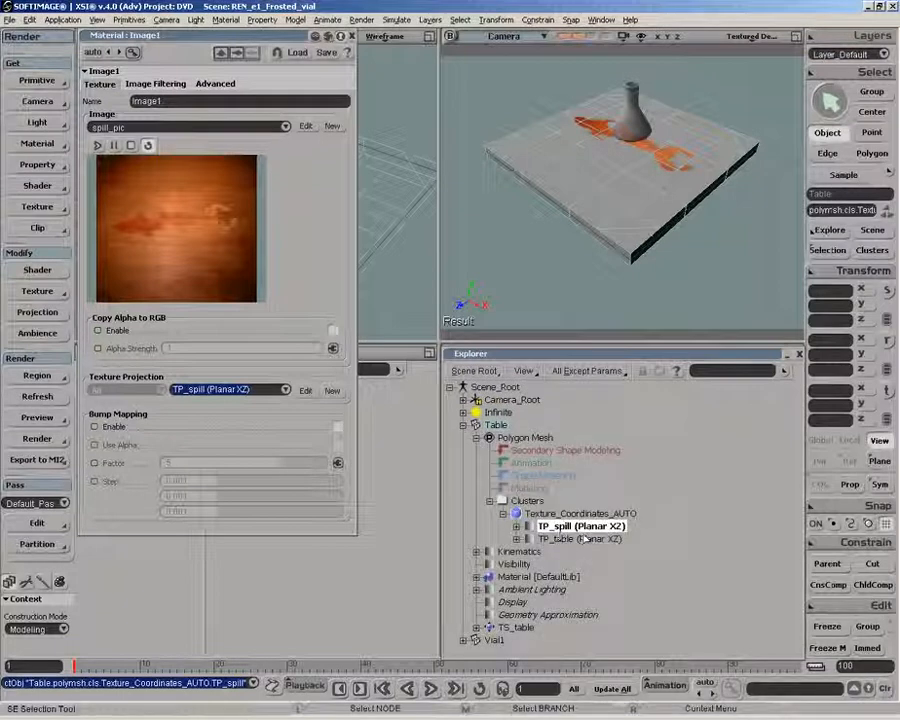
left_click(580, 539)
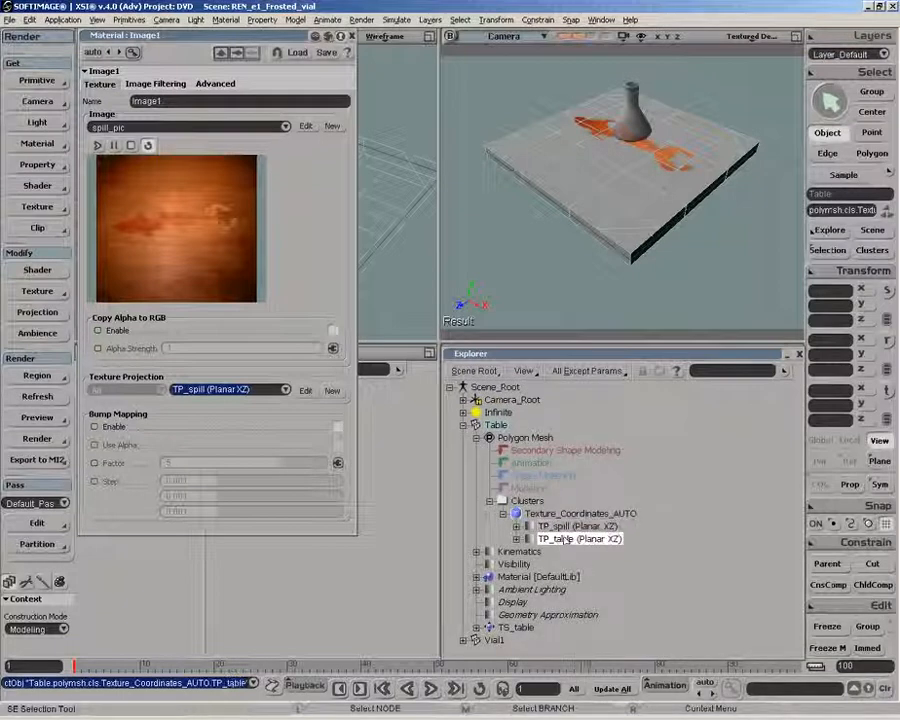
left_click(519, 525)
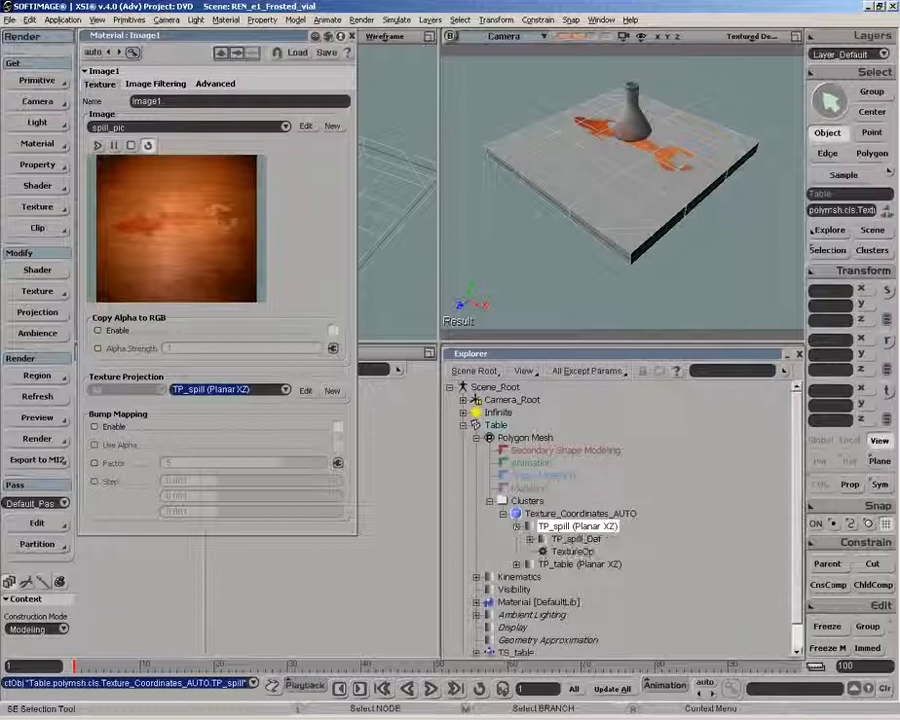
left_click(543, 538)
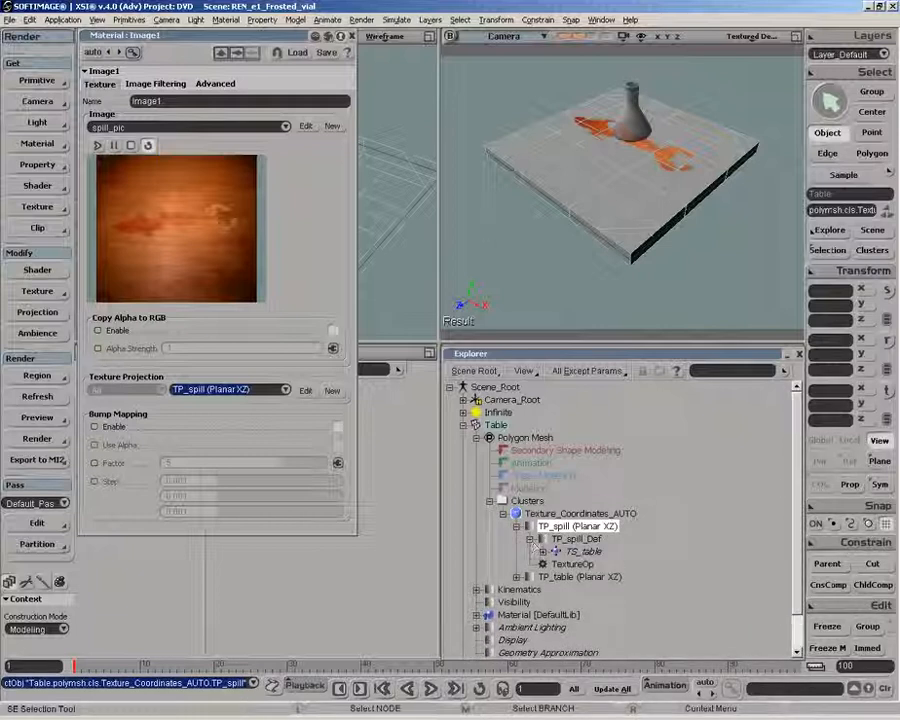
left_click(584, 551)
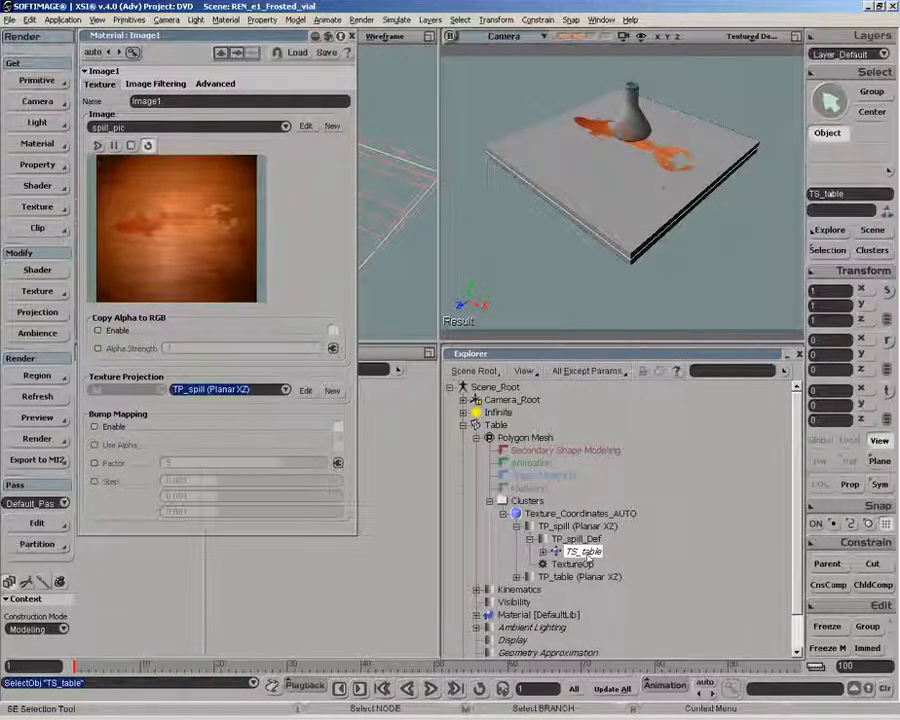
left_click(512, 576)
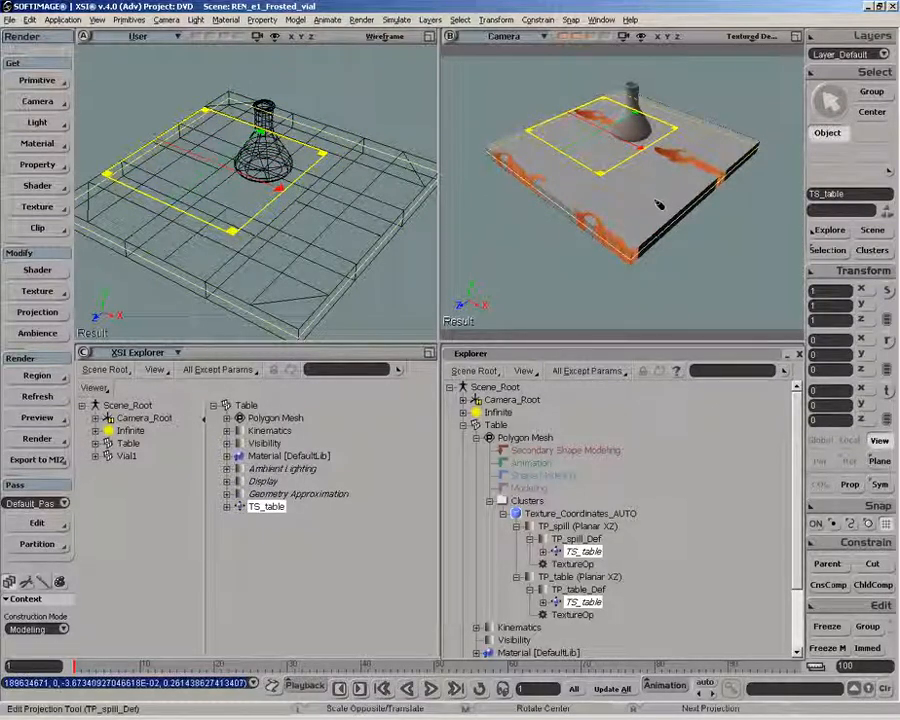
- Open the Table's material settings to clamp texture wrapping in U
left_click(128, 443)
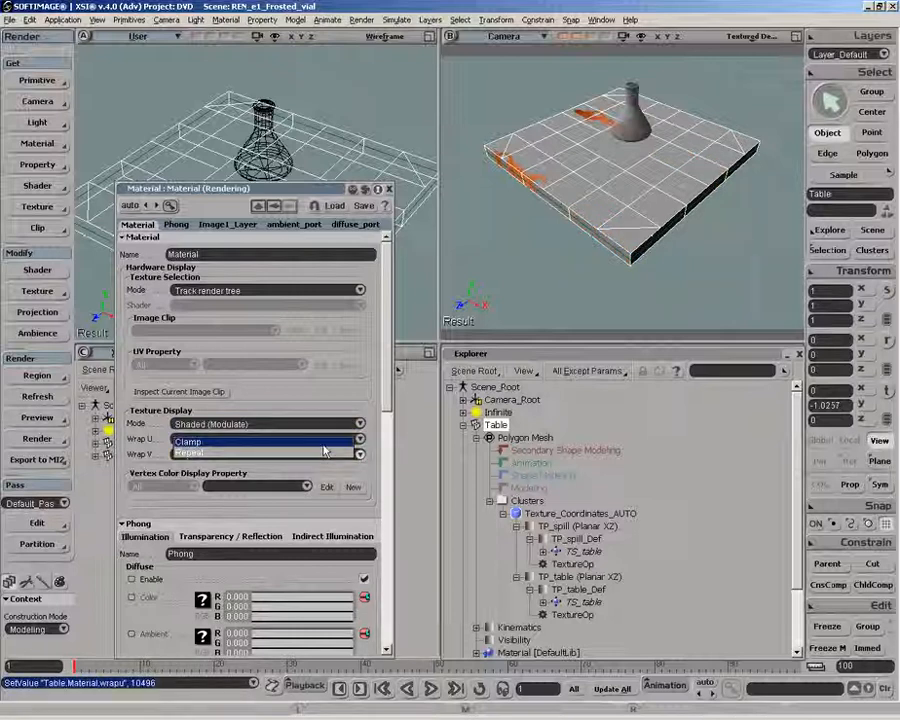
- Clamp texture wrap V and display only the Image1 texture in the viewport
left_click(265, 454)
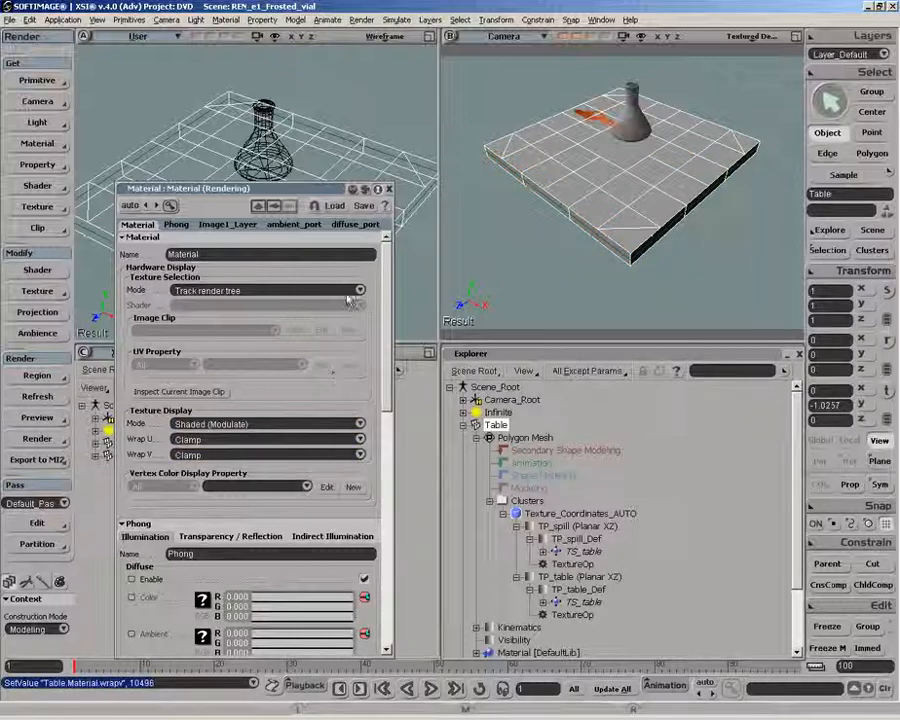
left_click(358, 290)
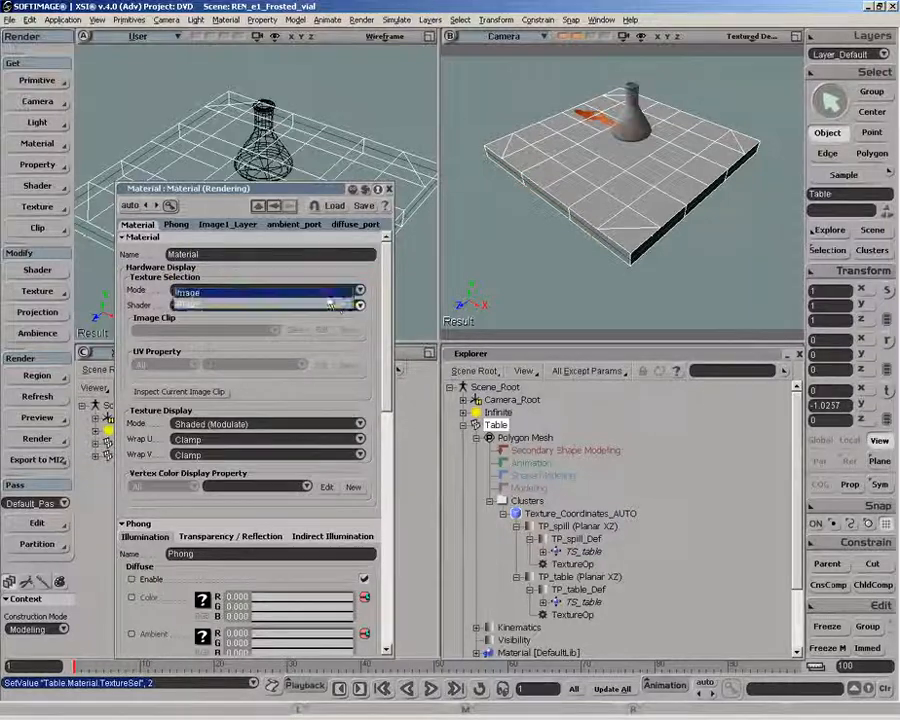
left_click(357, 290)
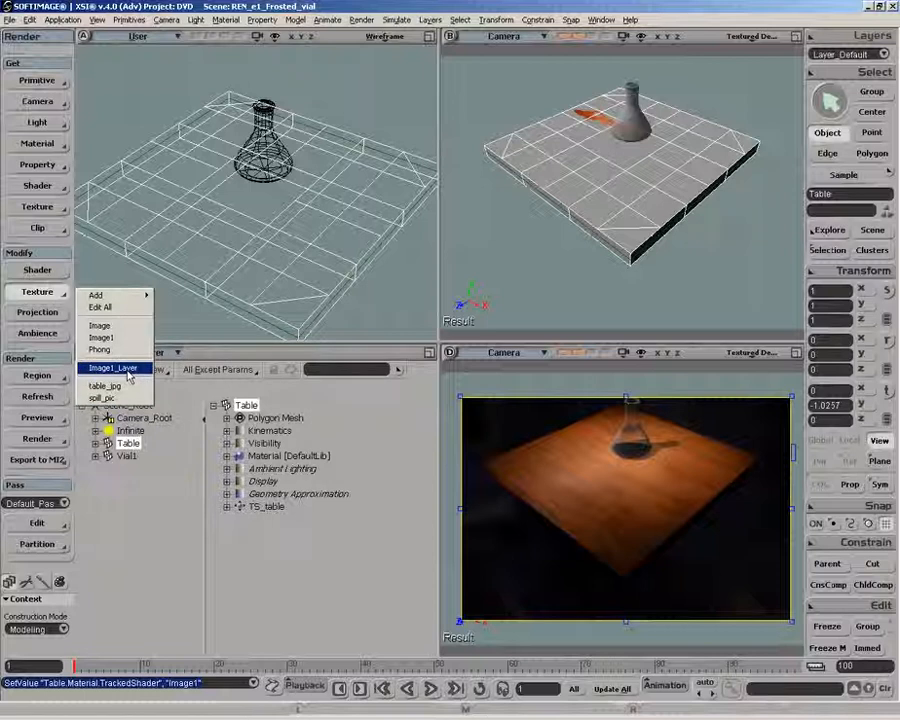
- Set the Image1_Layer weight to 2 and close the layer editor
left_click(112, 368)
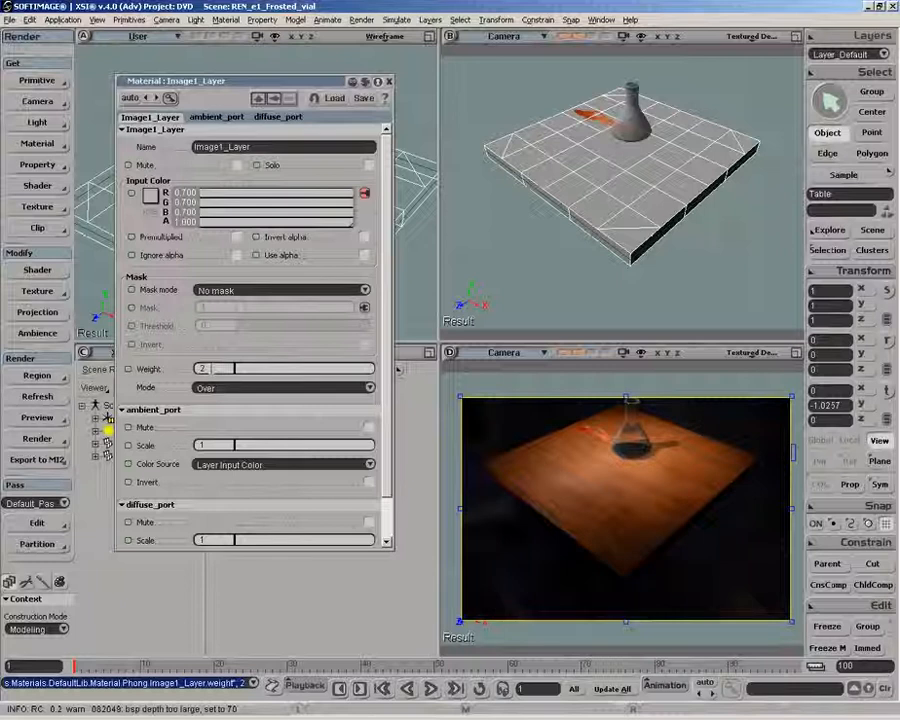
left_click(388, 81)
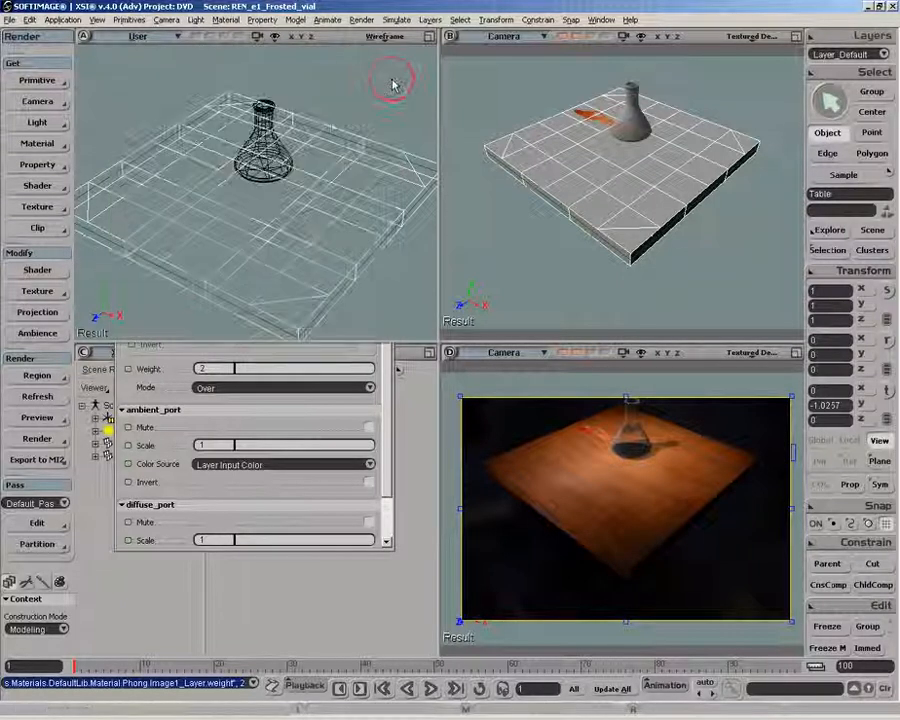
left_click(37, 291)
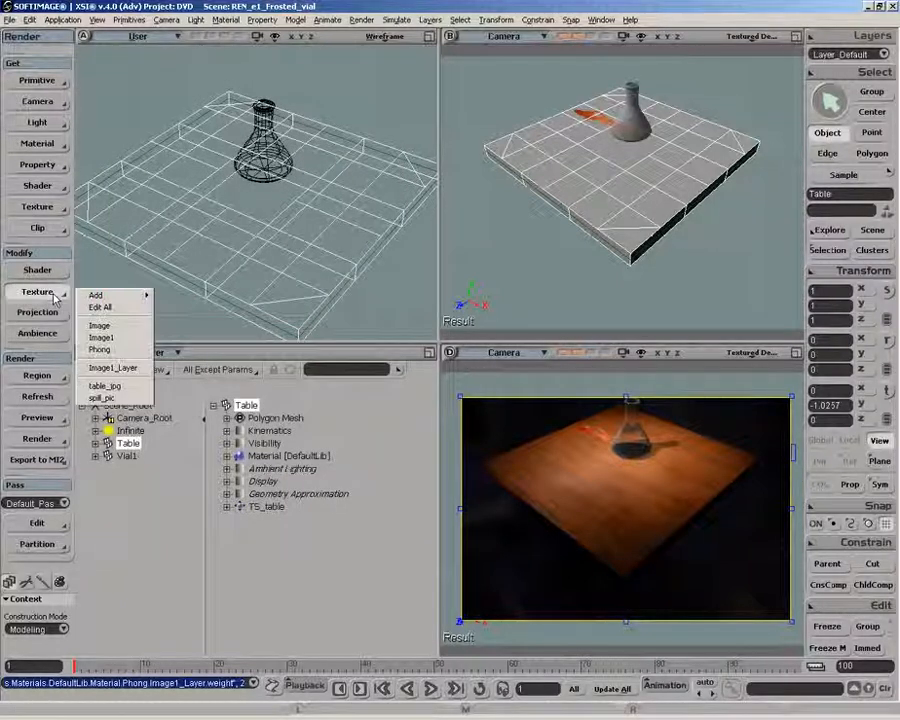
- Open the table_jpg wood image clip and show its Adjust colour settings
left_click(104, 386)
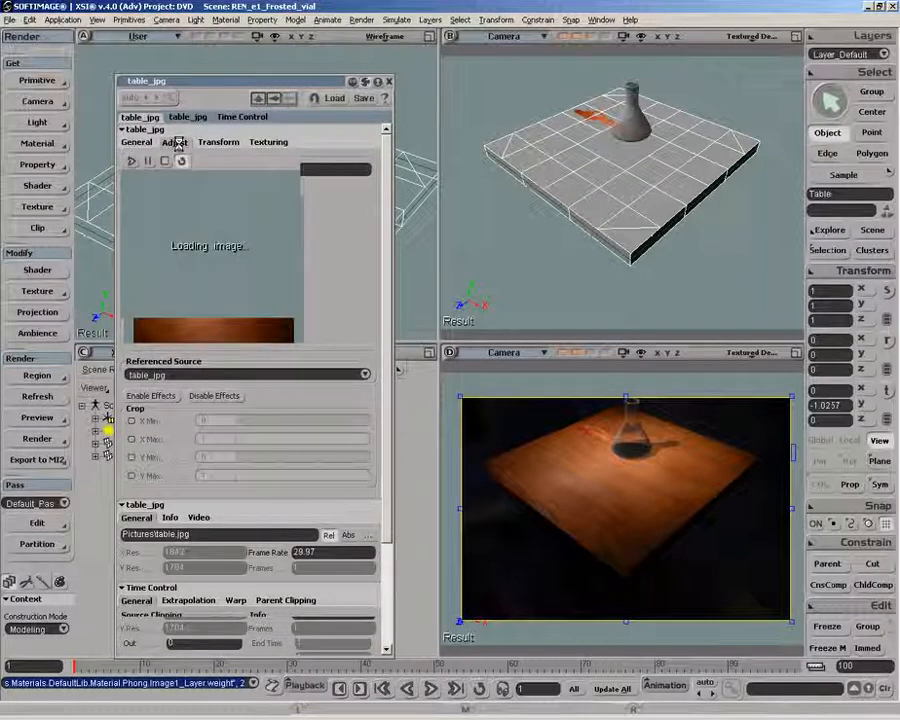
left_click(174, 141)
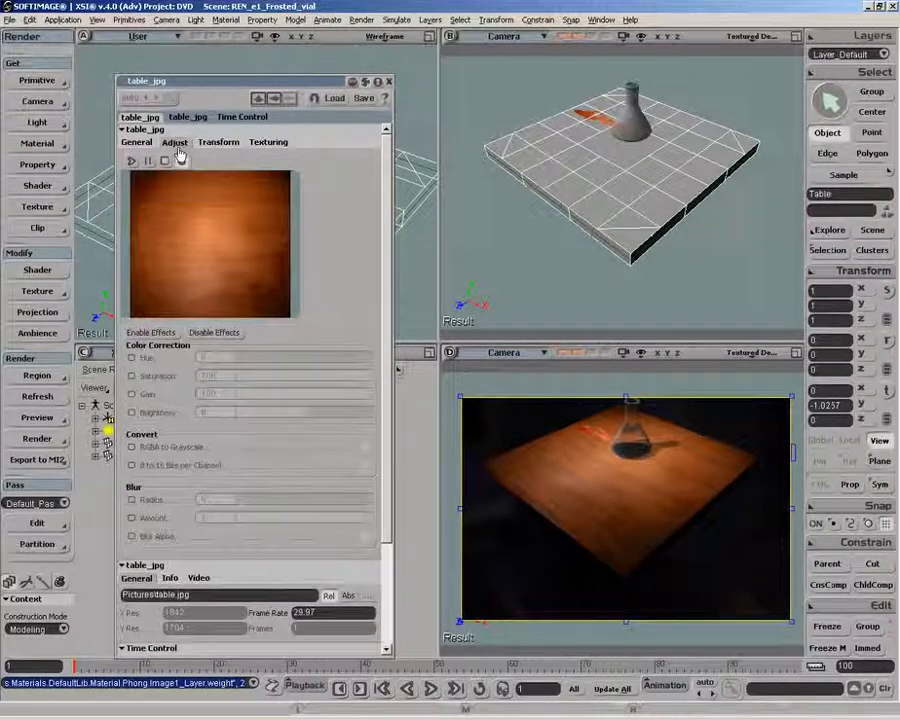